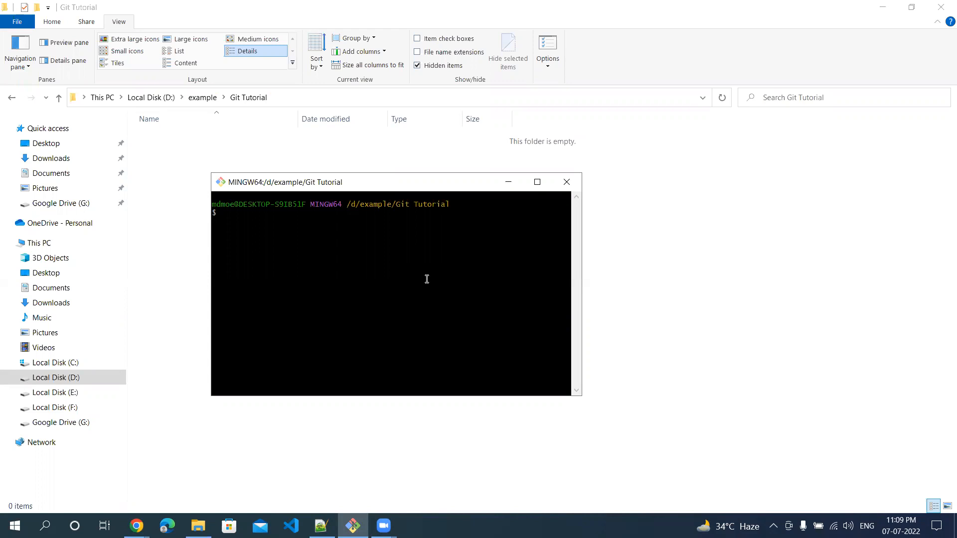
# Run git init to create an empty repository in the Git Tutorial folder
pyautogui.write('git i')
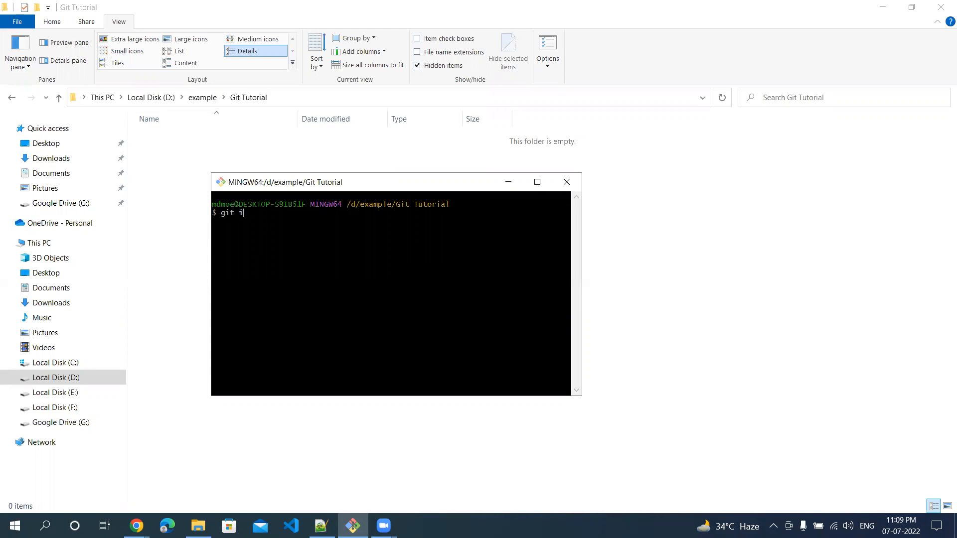
pyautogui.write('nit')
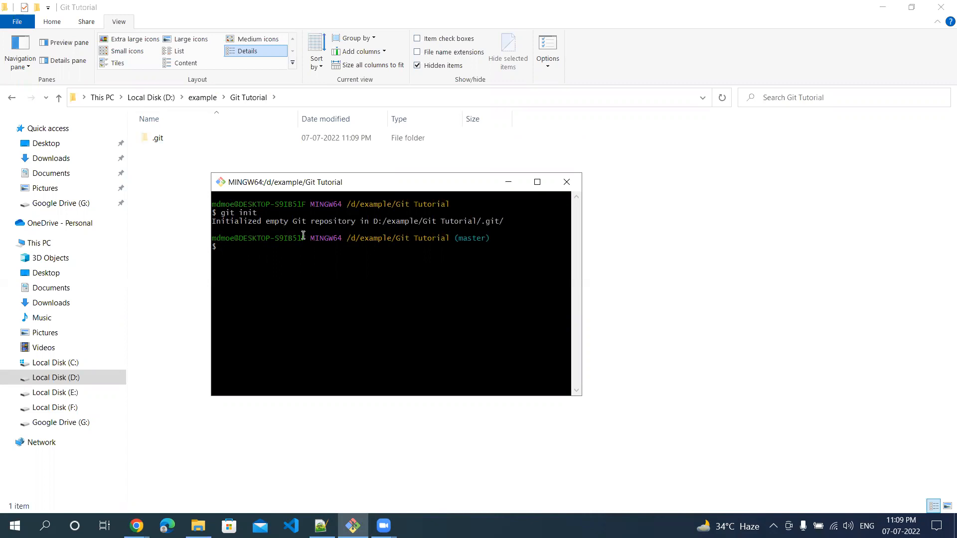
pyautogui.moveTo(372, 221)
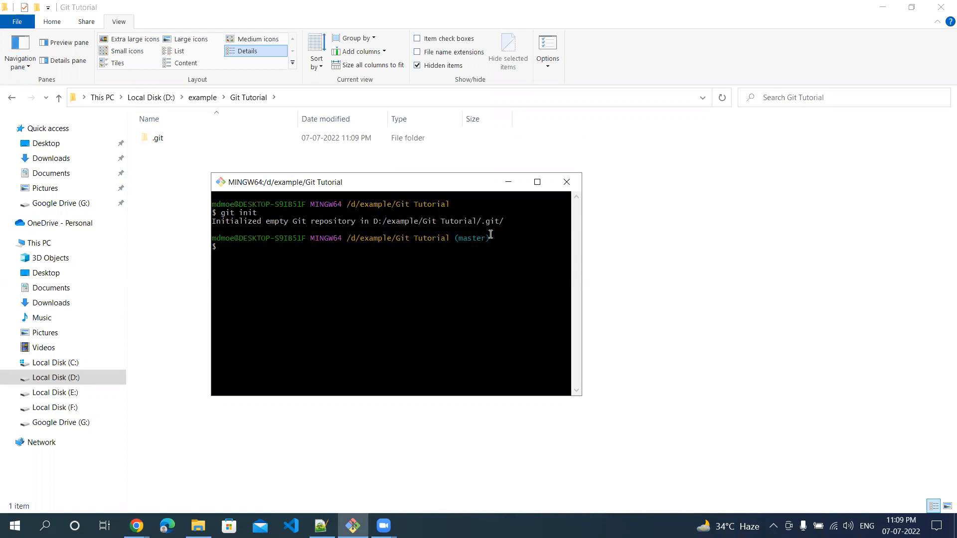
# Select the .git/ path in the initialization message to highlight it
pyautogui.doubleClick(492, 221)
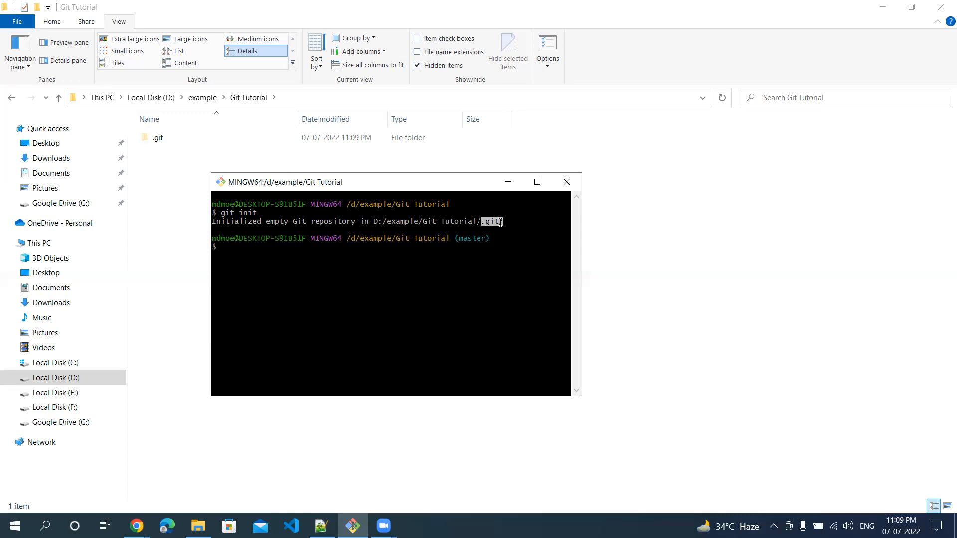
pyautogui.moveTo(453, 269)
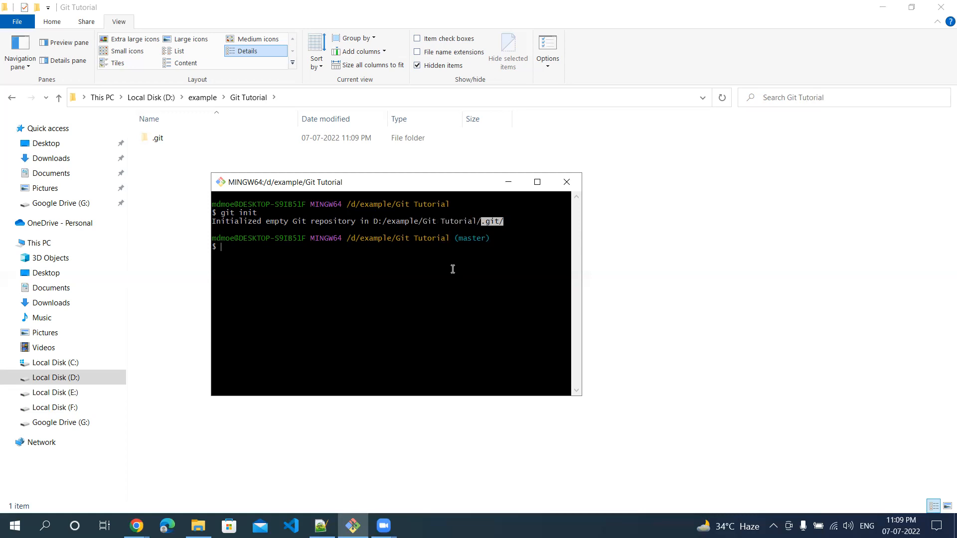
pyautogui.moveTo(469, 237)
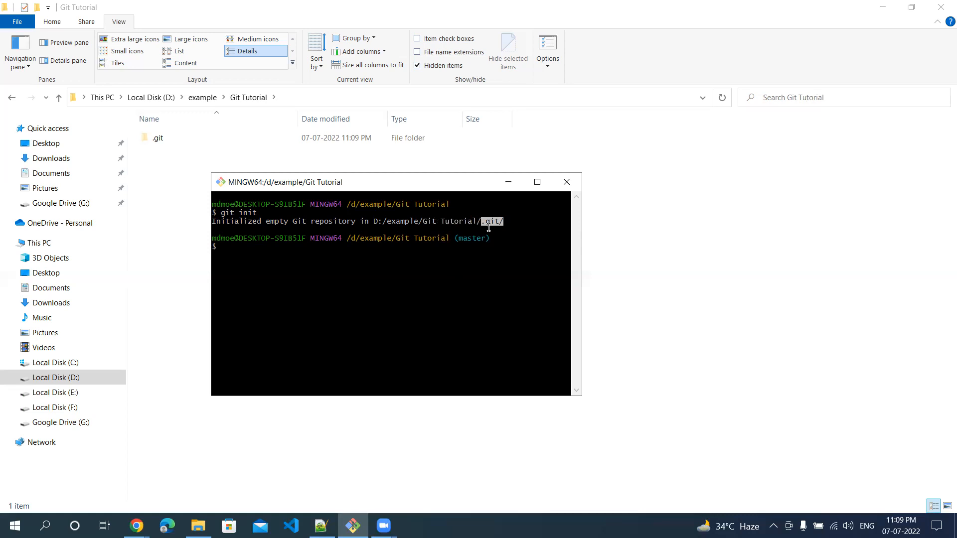
pyautogui.moveTo(454, 273)
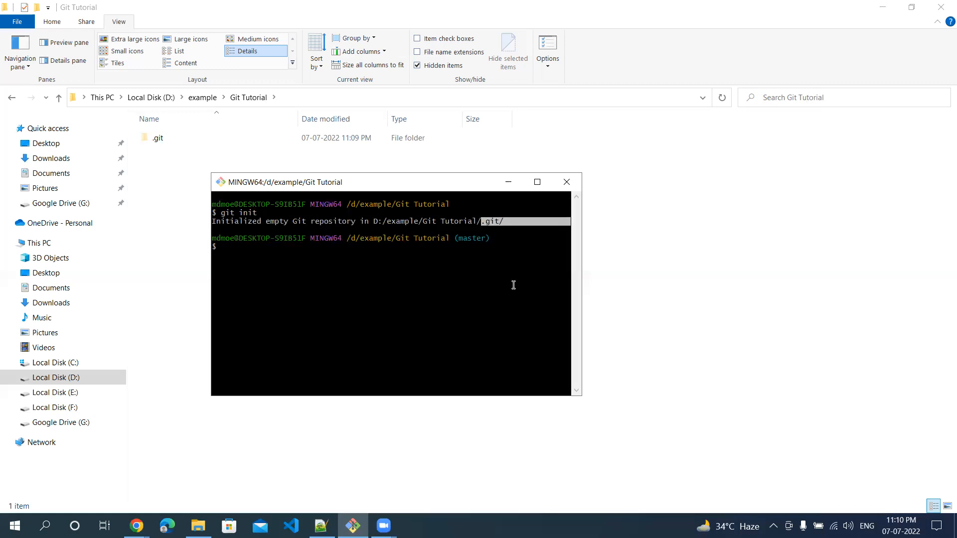
pyautogui.moveTo(479, 230)
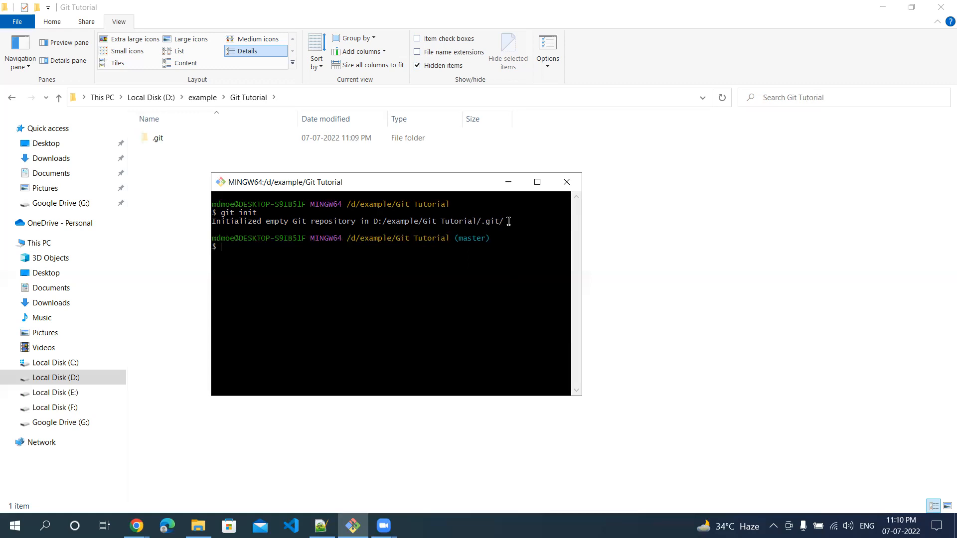
pyautogui.moveTo(477, 287)
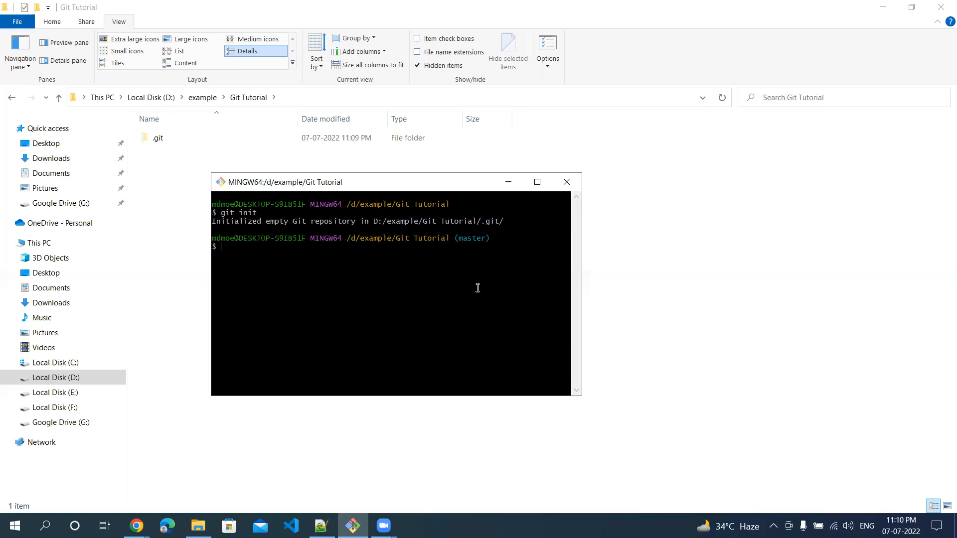
pyautogui.moveTo(477, 284)
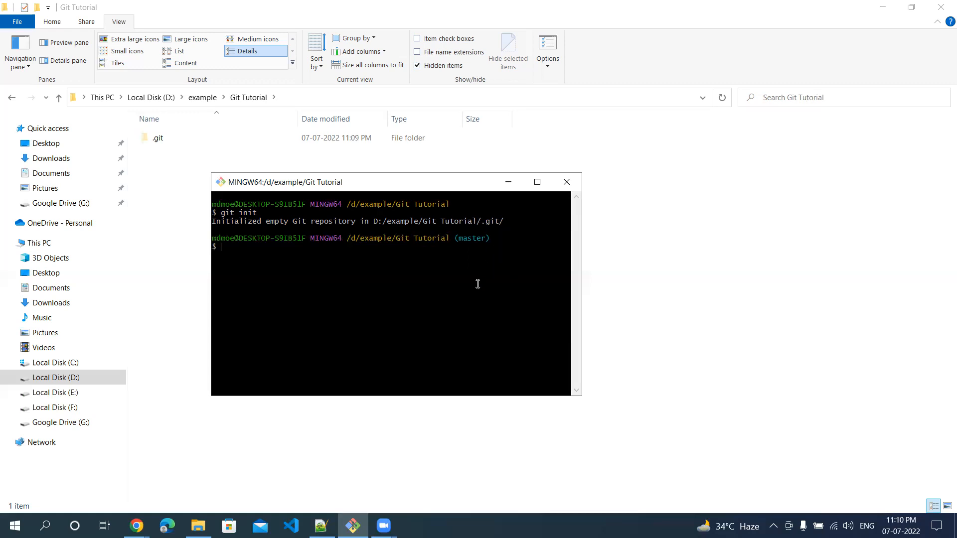
pyautogui.moveTo(451, 314)
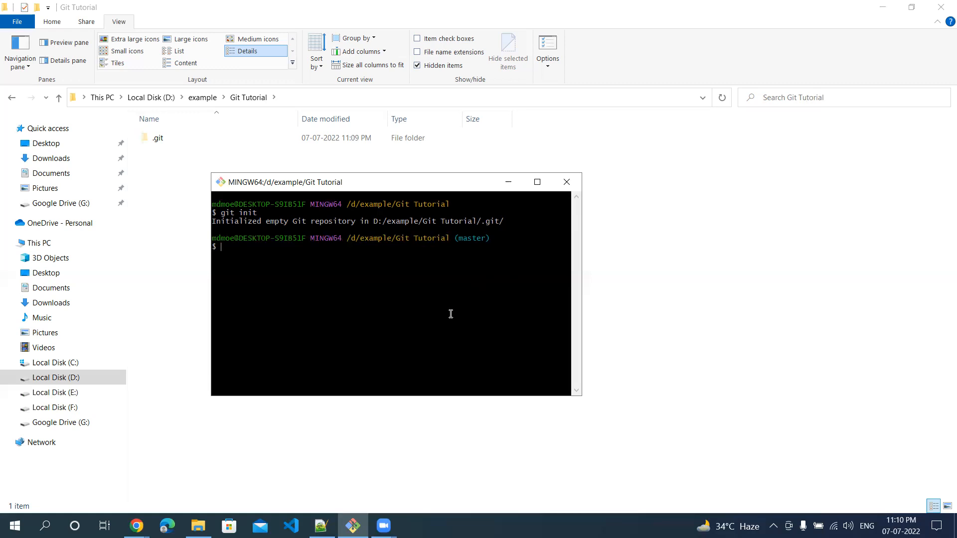